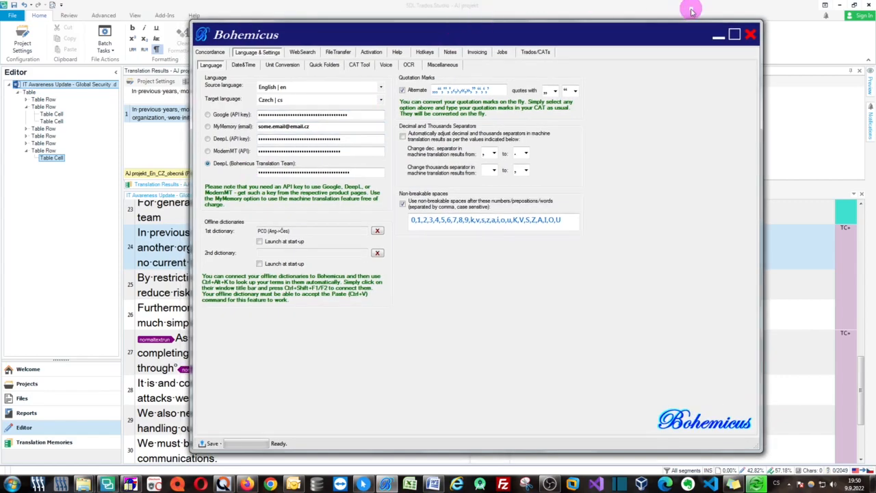
Close the Bohemicus settings window with DeepL (Bohemicus Translation Team) left selected.
{"action": "left_click", "coordinate": [750, 35]}
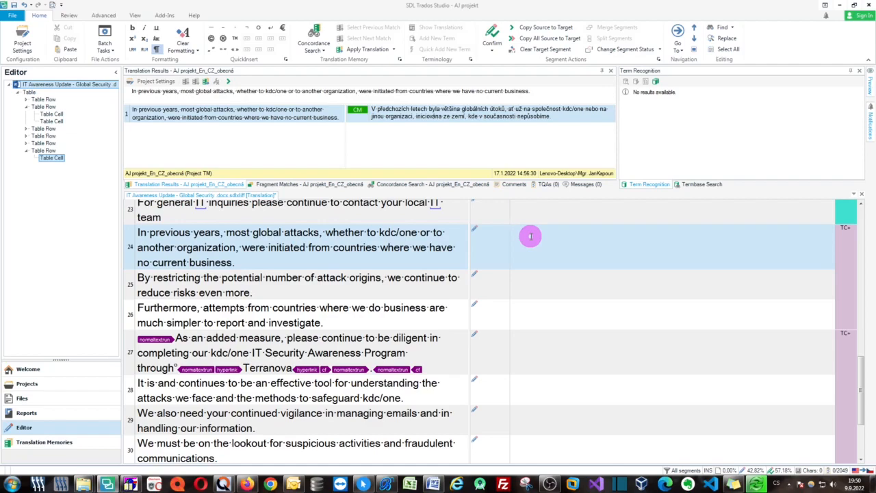
Insert DeepL Czech translations into target segments 24 and 25 with Ctrl+Space.
{"action": "left_click", "coordinate": [531, 235]}
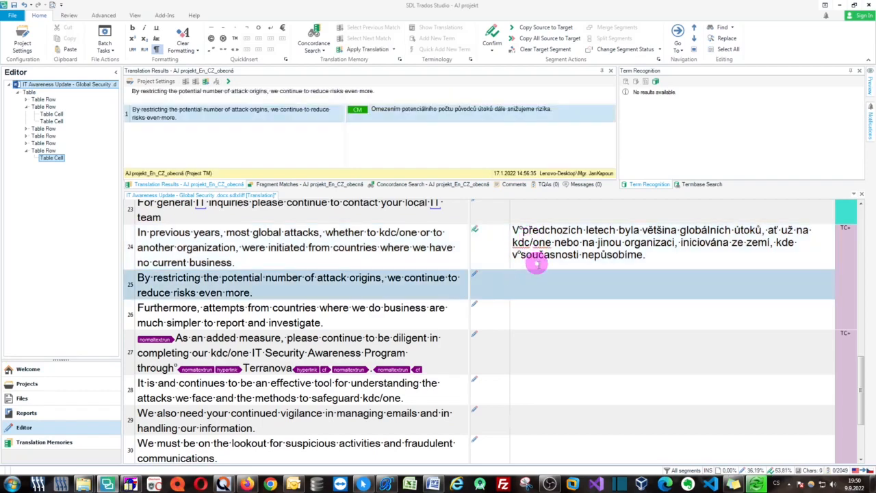
{"action": "left_click", "coordinate": [540, 278]}
{"action": "type", "text": "Kromě toho je mnohem jednodušší nahlásit a vyšetřit pokusy ze zemí, kde podnikáme."}
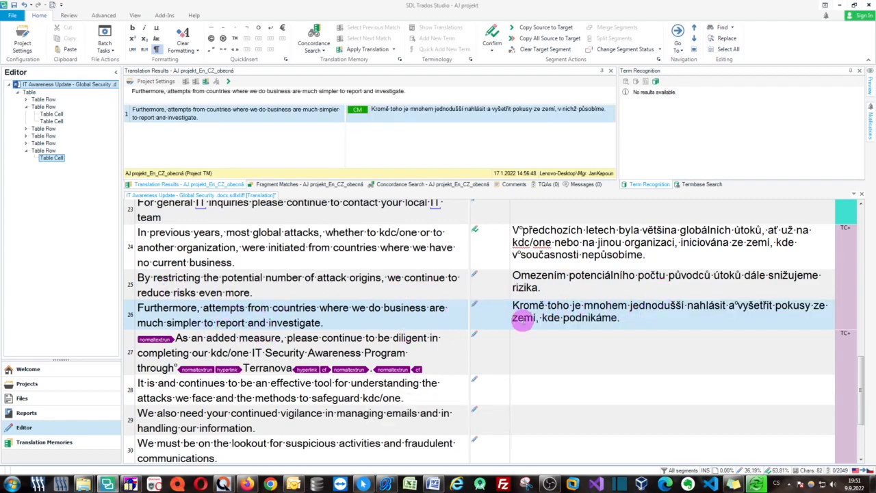
{"action": "mouse_move", "coordinate": [619, 226]}
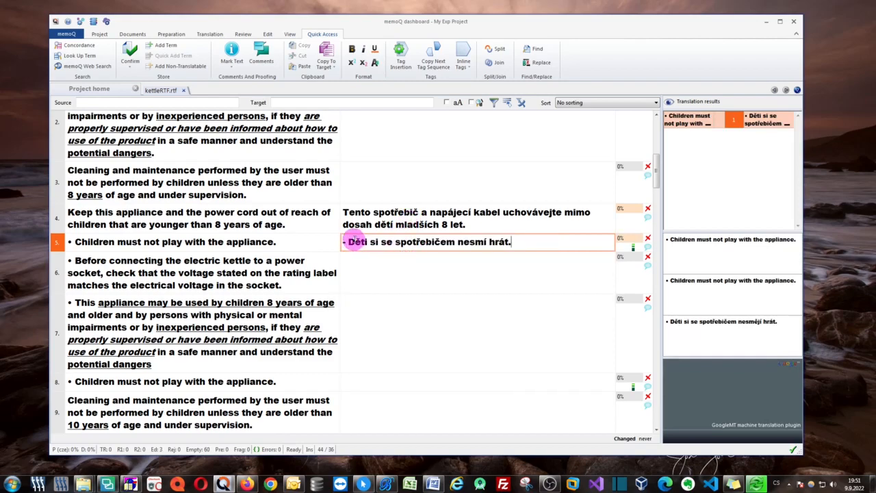
Insert Czech machine translations for the child-safety sentences in the memoQ editor.
{"action": "left_click", "coordinate": [129, 54]}
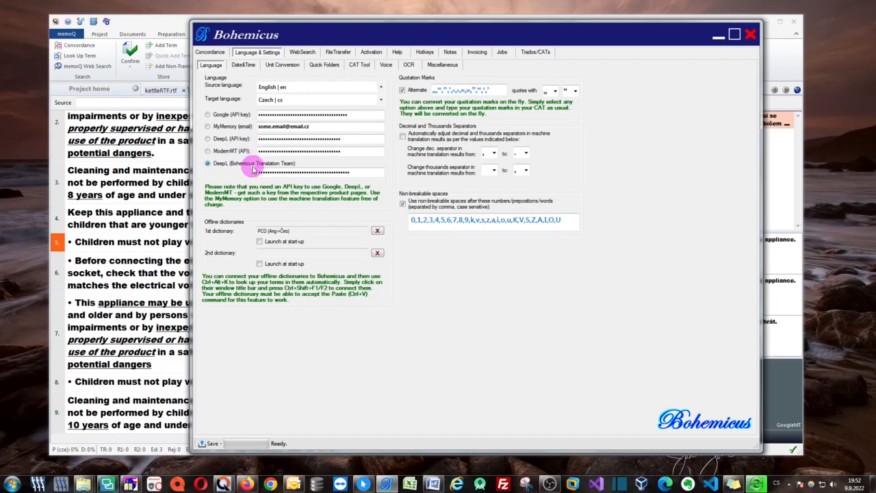
{"action": "mouse_move", "coordinate": [293, 167]}
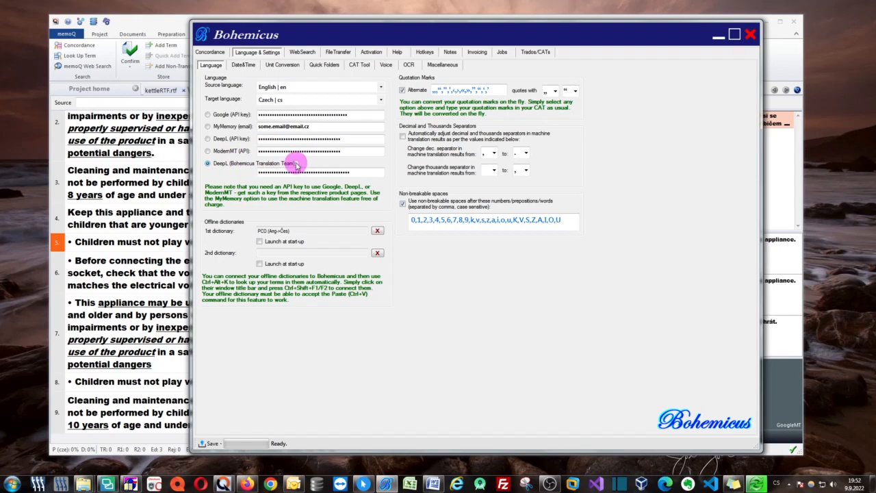
{"action": "mouse_move", "coordinate": [263, 167]}
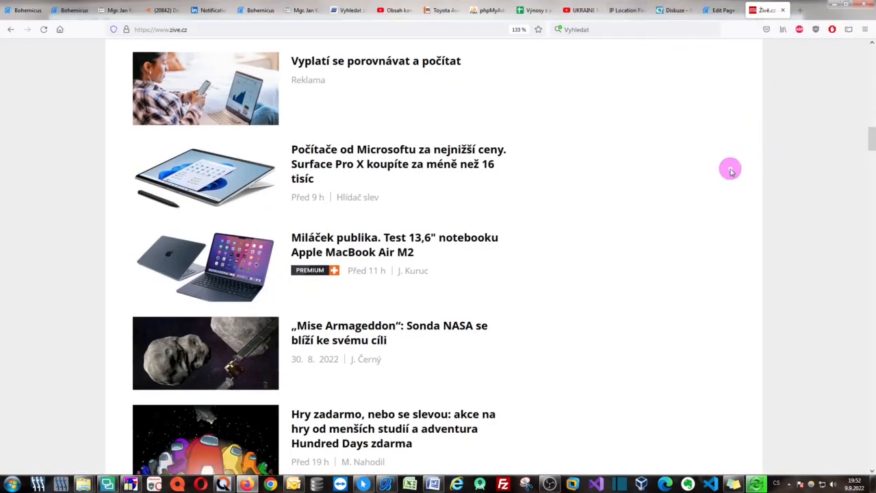
Go to the Bohemicus website and its Download page with the EUR 4.99 Translation Team offer.
{"action": "left_click", "coordinate": [25, 10]}
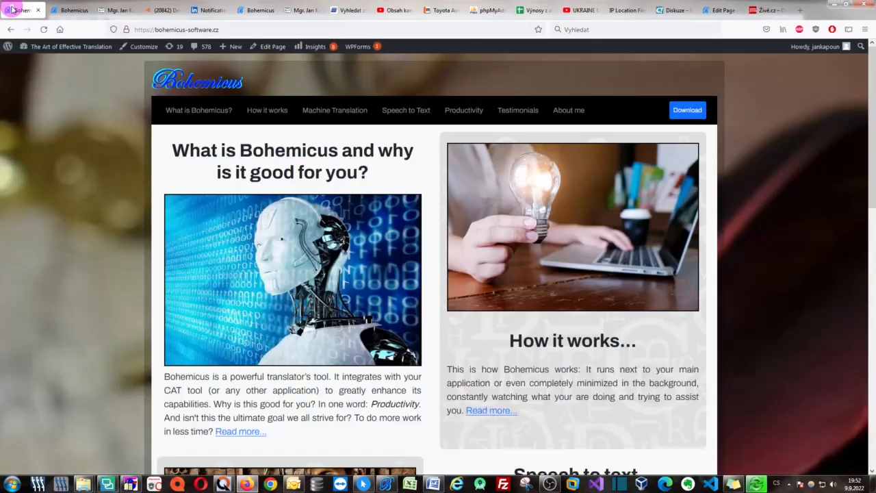
{"action": "mouse_move", "coordinate": [219, 96]}
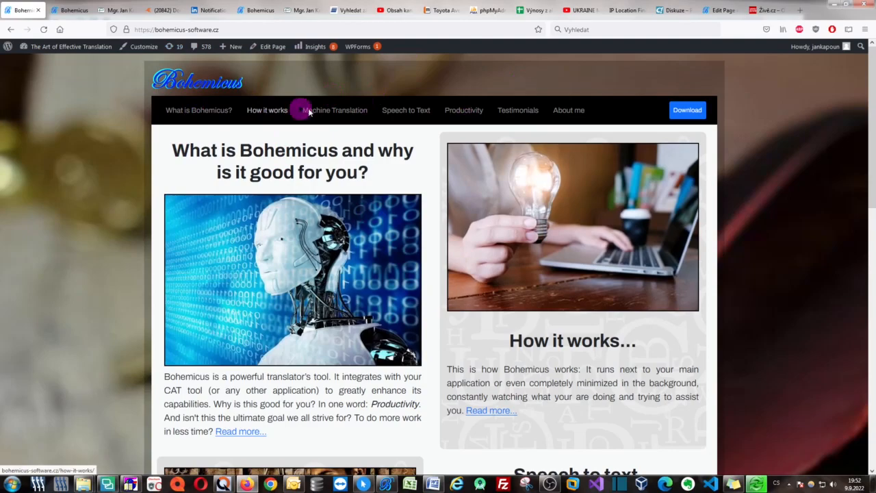
{"action": "left_click", "coordinate": [687, 110]}
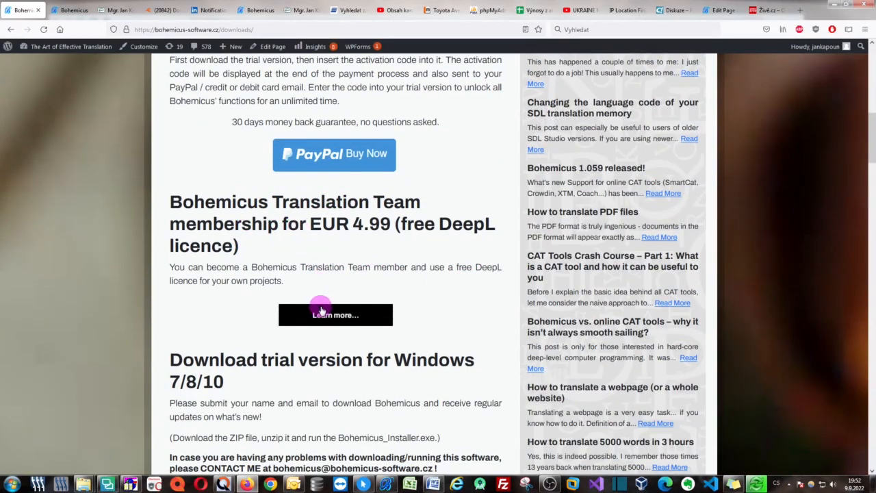
{"action": "left_click", "coordinate": [335, 314]}
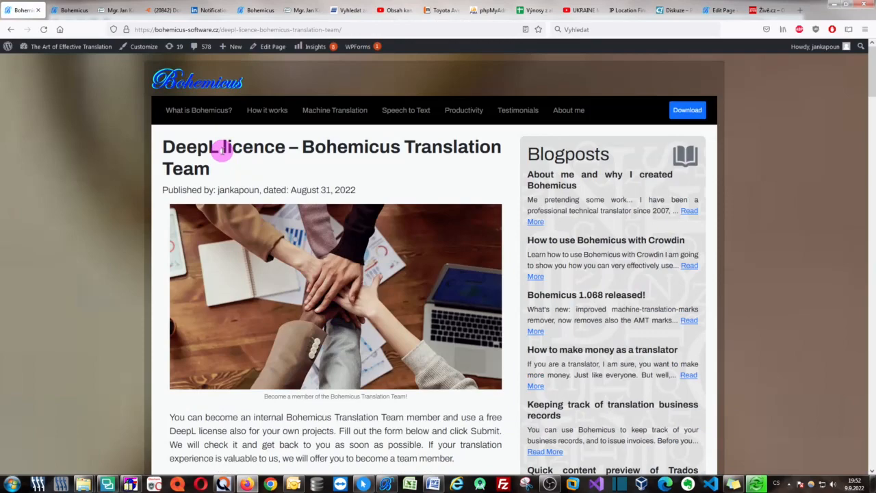
{"action": "scroll", "scroll_direction": "down", "scroll_amount": 3}
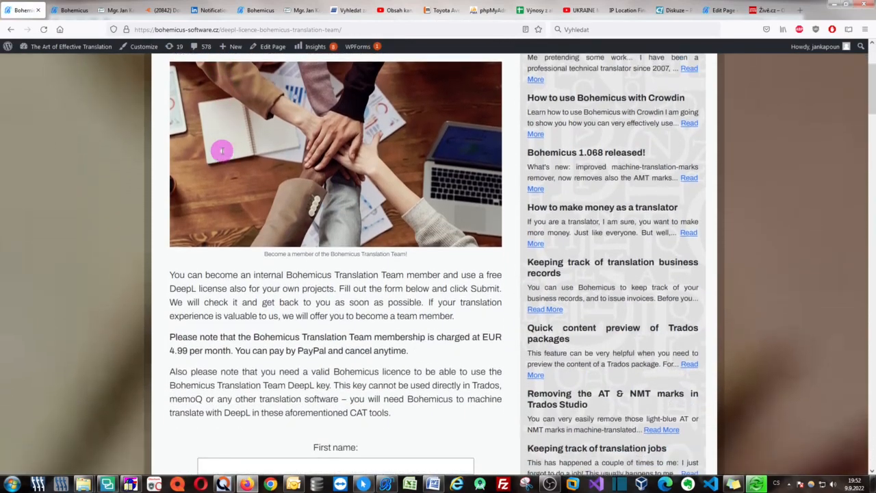
{"action": "scroll", "scroll_direction": "down", "scroll_amount": 3}
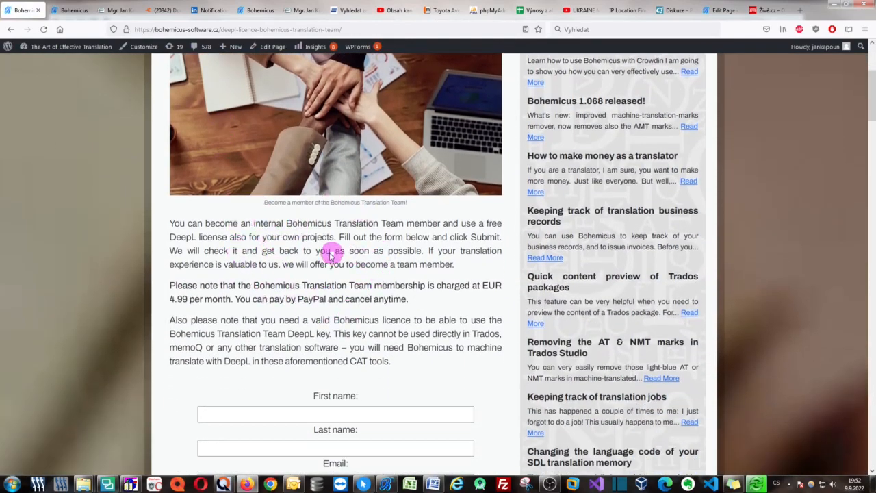
{"action": "mouse_move", "coordinate": [394, 260]}
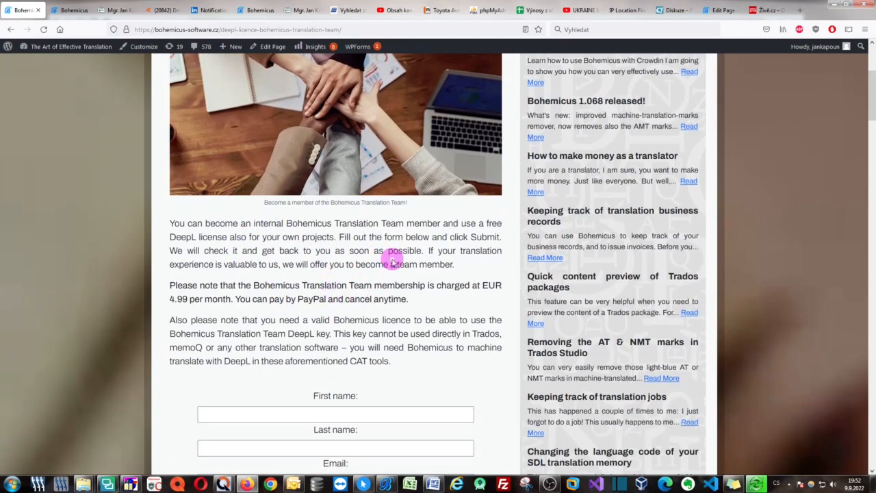
{"action": "scroll", "scroll_direction": "down", "scroll_amount": 3}
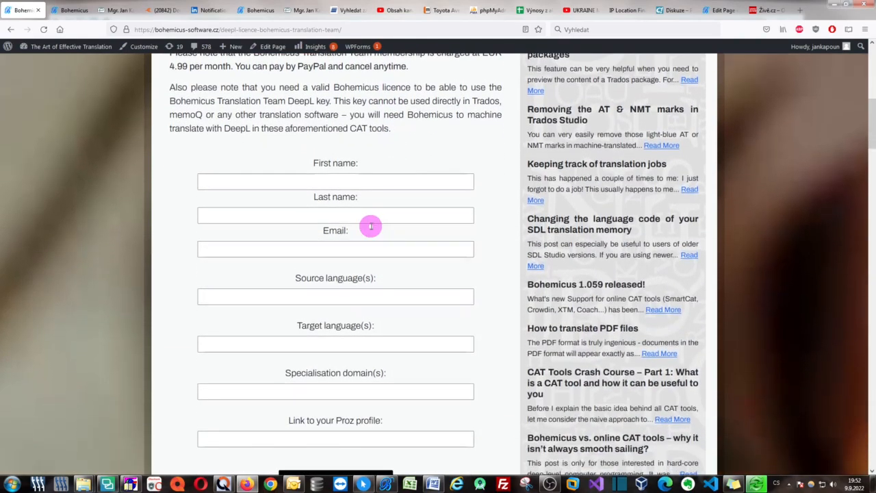
{"action": "scroll", "scroll_direction": "down", "scroll_amount": 3}
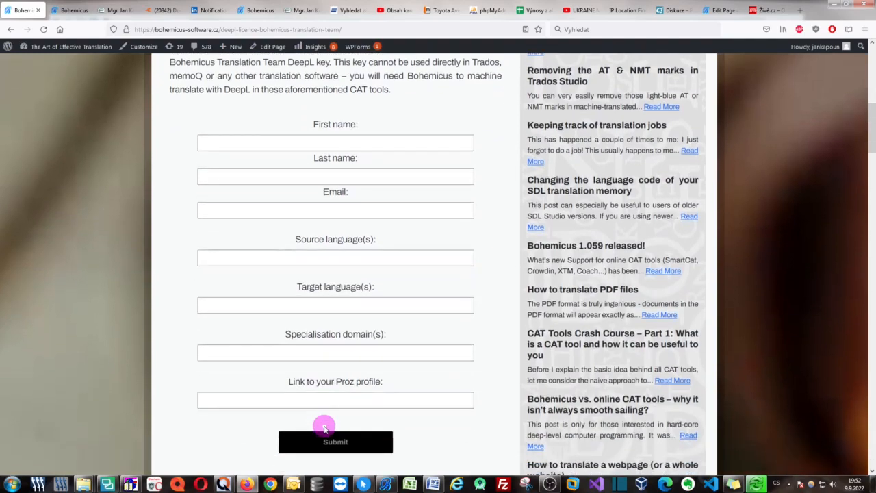
{"action": "scroll", "scroll_direction": "down", "scroll_amount": 3}
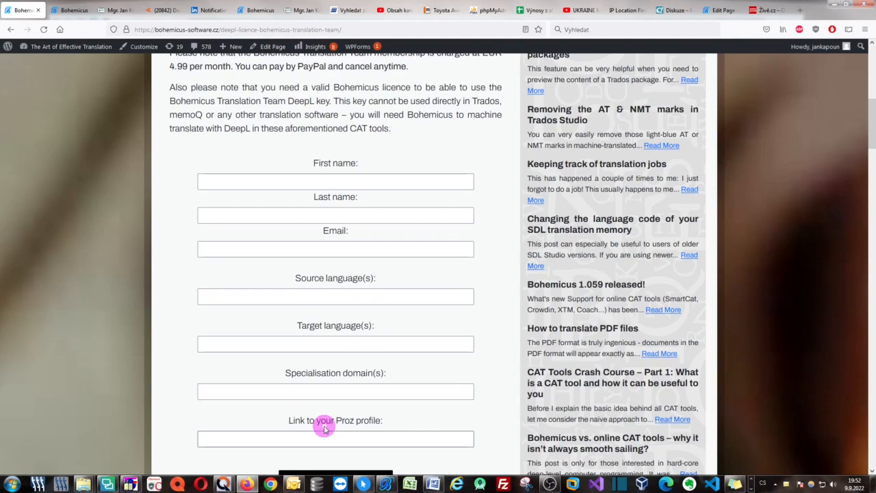
{"action": "mouse_move", "coordinate": [362, 233]}
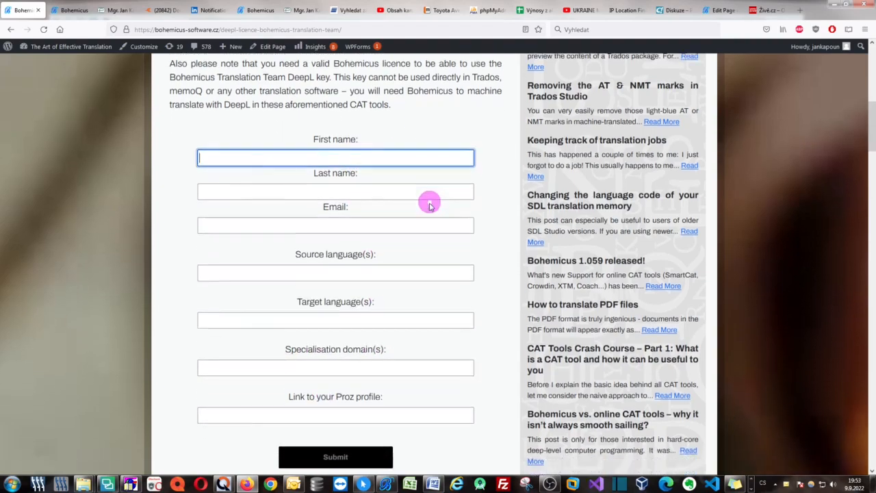
{"action": "scroll", "scroll_direction": "down", "scroll_amount": 3}
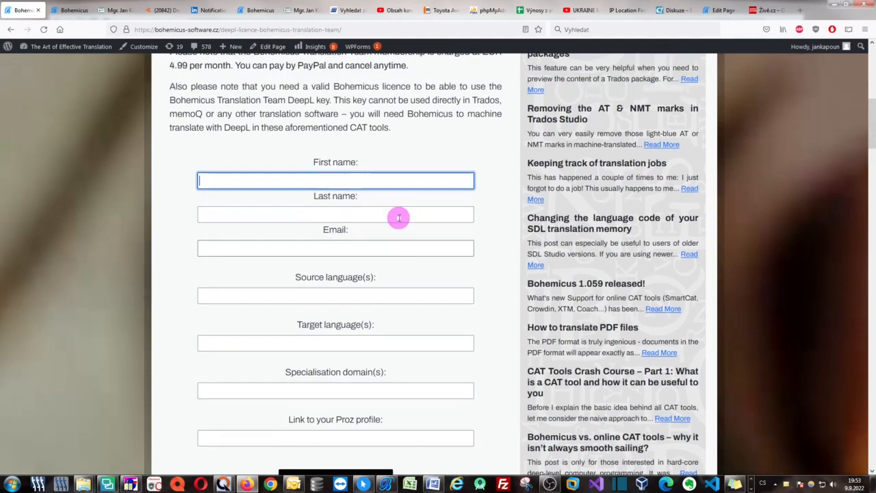
{"action": "scroll", "scroll_direction": "down", "scroll_amount": 3}
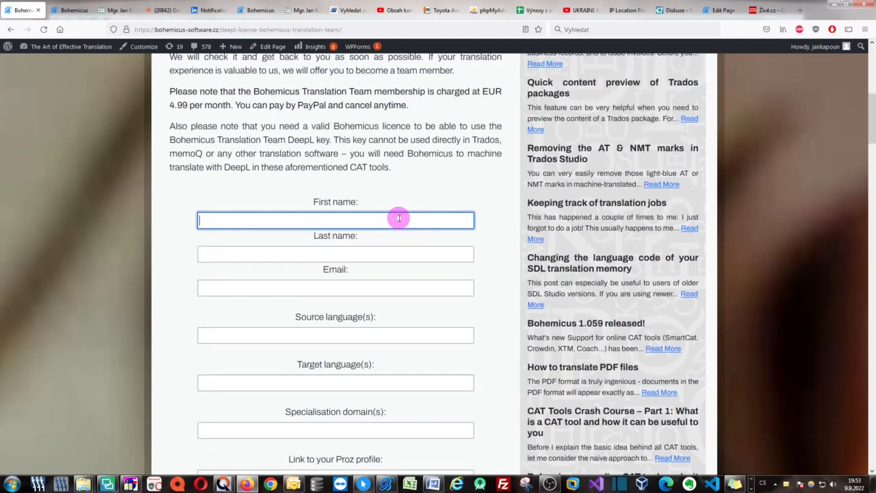
{"action": "scroll", "scroll_direction": "down", "scroll_amount": 3}
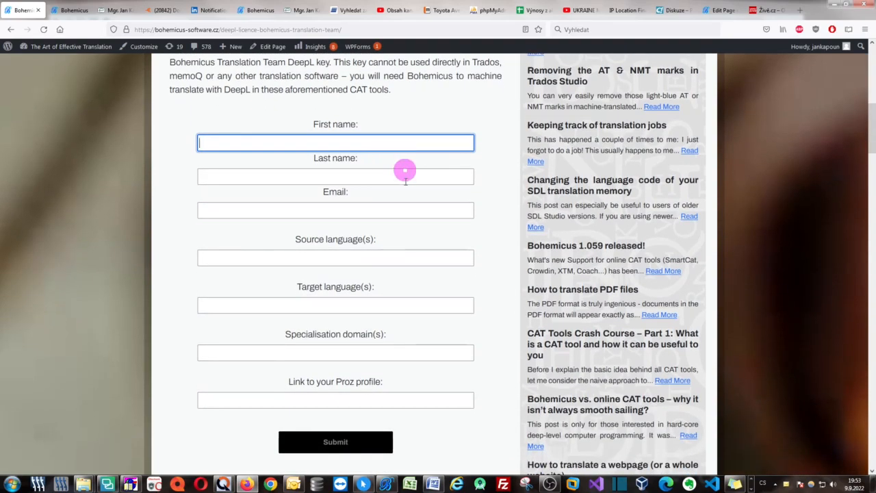
Fill in first name 'Jan', last name 'Kapoun' and submit the Translation Team membership request.
{"action": "type", "text": "Jan"}
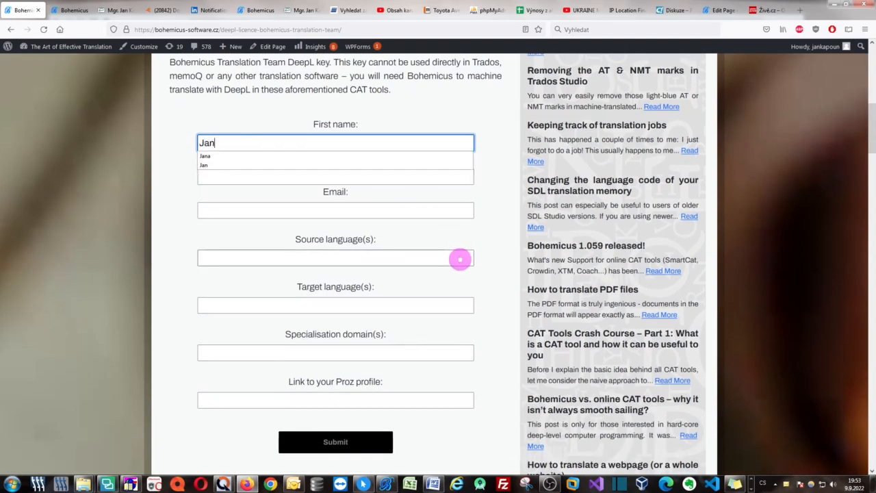
{"action": "type", "text": "Kapoun"}
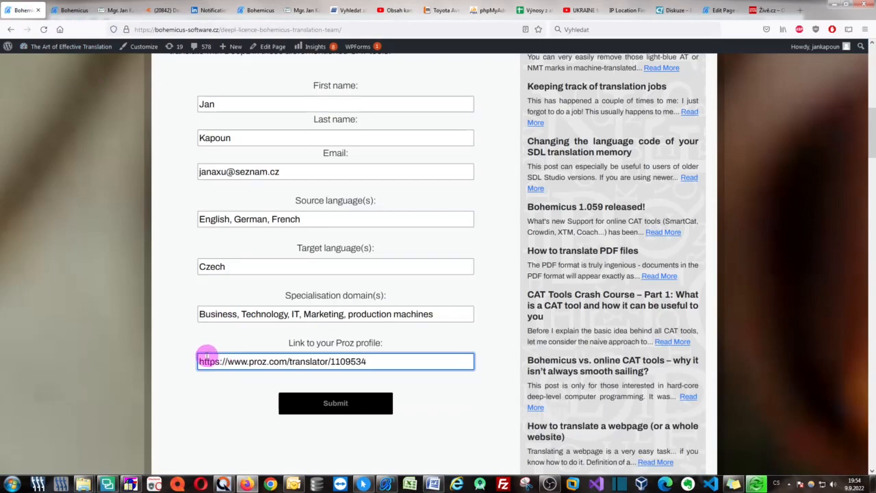
{"action": "mouse_move", "coordinate": [328, 400]}
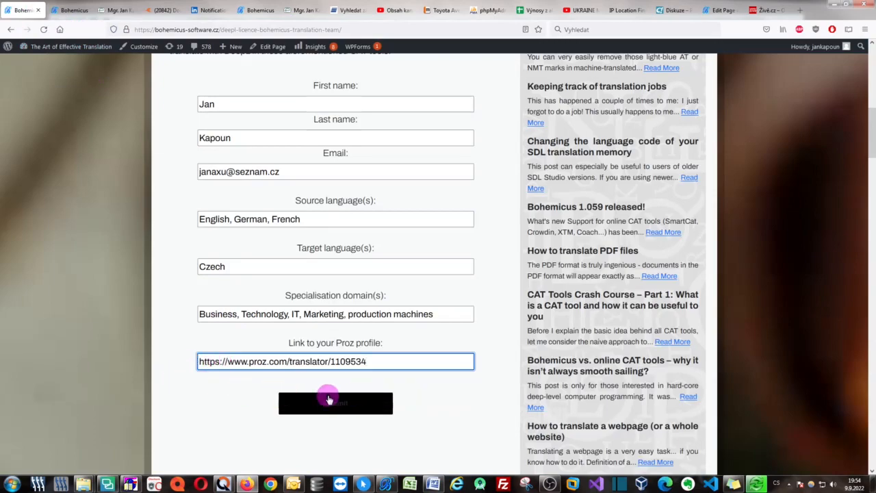
{"action": "left_click", "coordinate": [336, 402]}
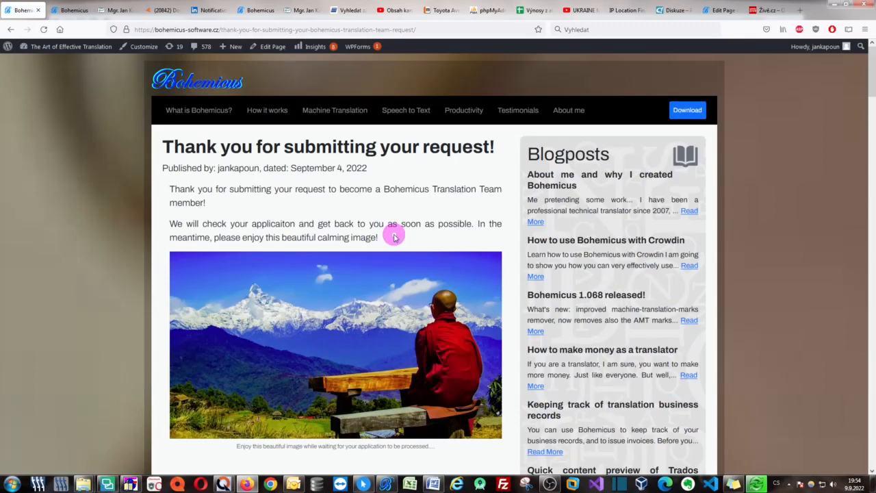
{"action": "mouse_move", "coordinate": [394, 230]}
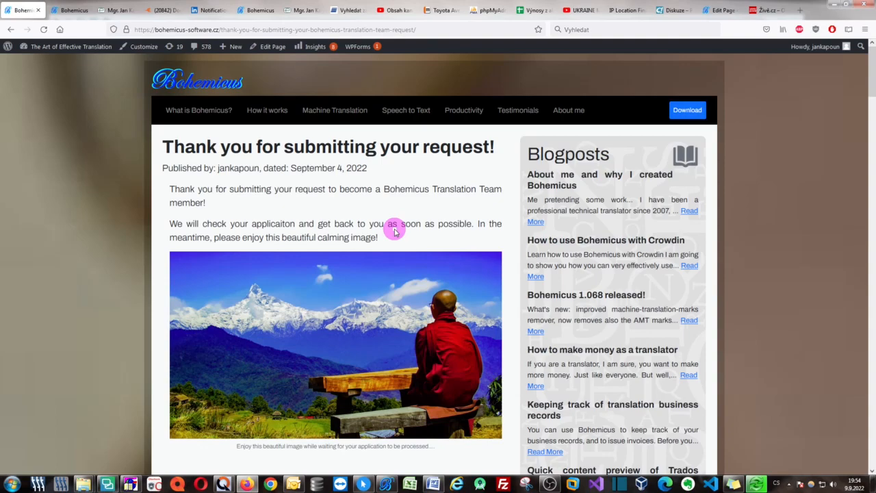
Scroll down the 'Thank you for submitting your request!' confirmation page.
{"action": "scroll", "scroll_direction": "down", "scroll_amount": 3}
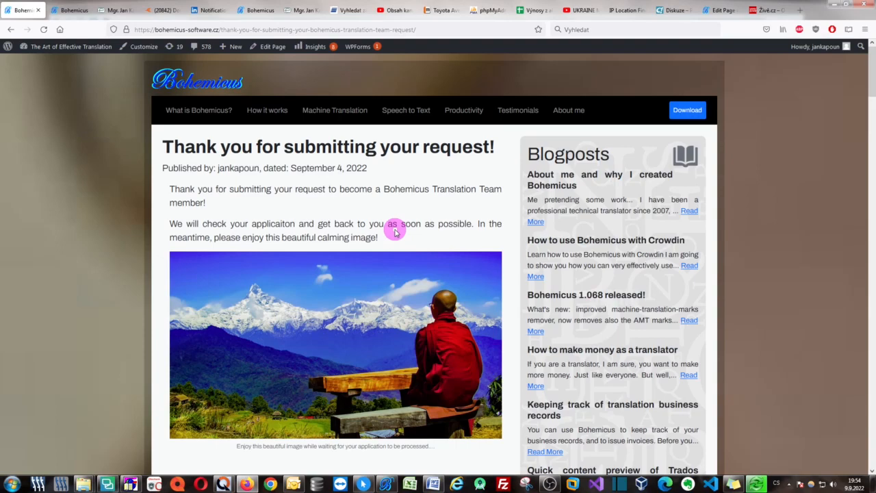
{"action": "mouse_move", "coordinate": [117, 213]}
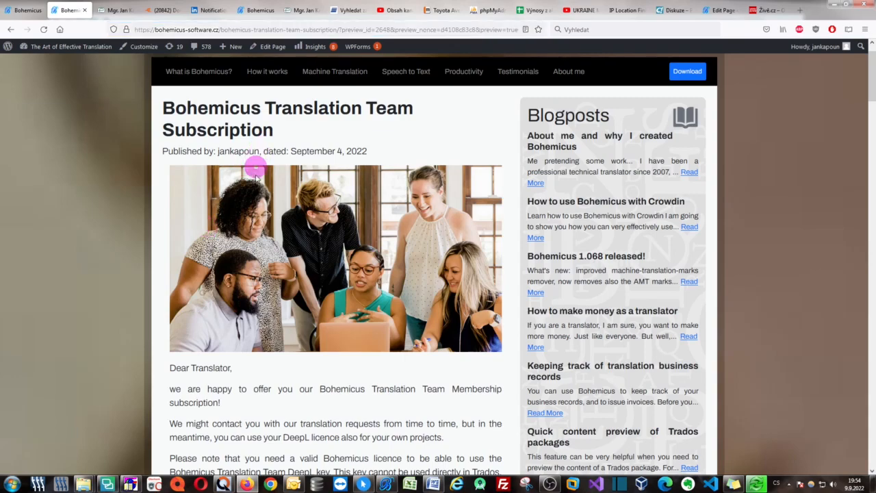
Scroll the Subscription page down to the PayPal Předplatit buttons and DeepL key screenshot.
{"action": "scroll", "scroll_direction": "down", "scroll_amount": 3}
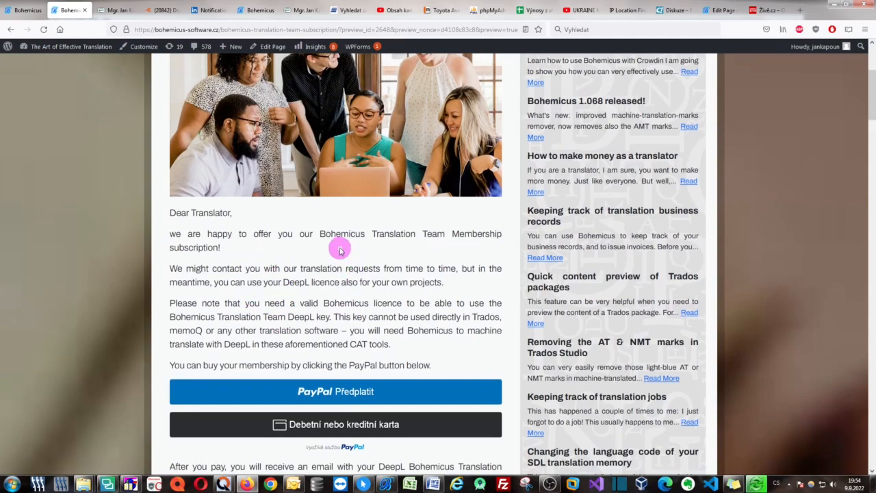
{"action": "scroll", "scroll_direction": "down", "scroll_amount": 3}
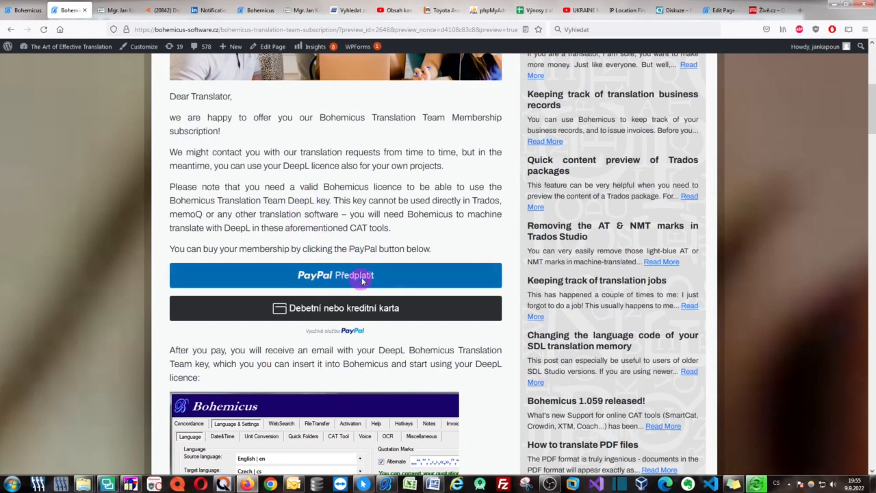
{"action": "scroll", "scroll_direction": "down", "scroll_amount": 3}
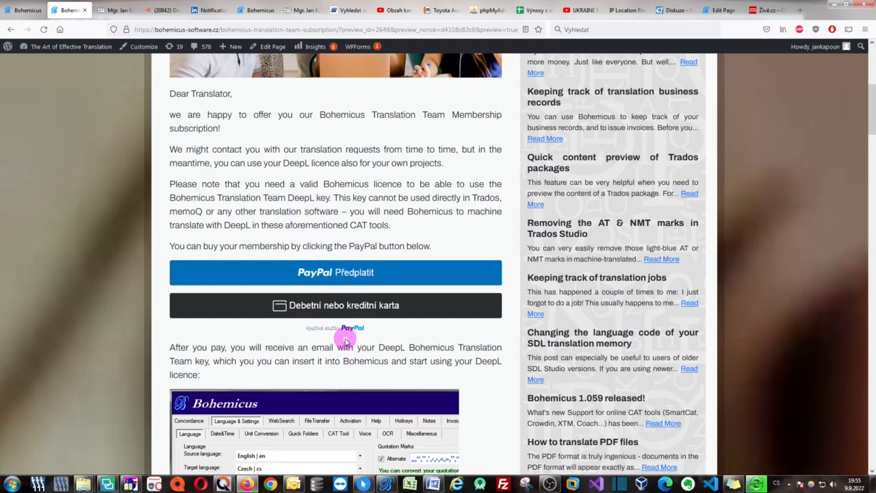
{"action": "scroll", "scroll_direction": "down", "scroll_amount": 3}
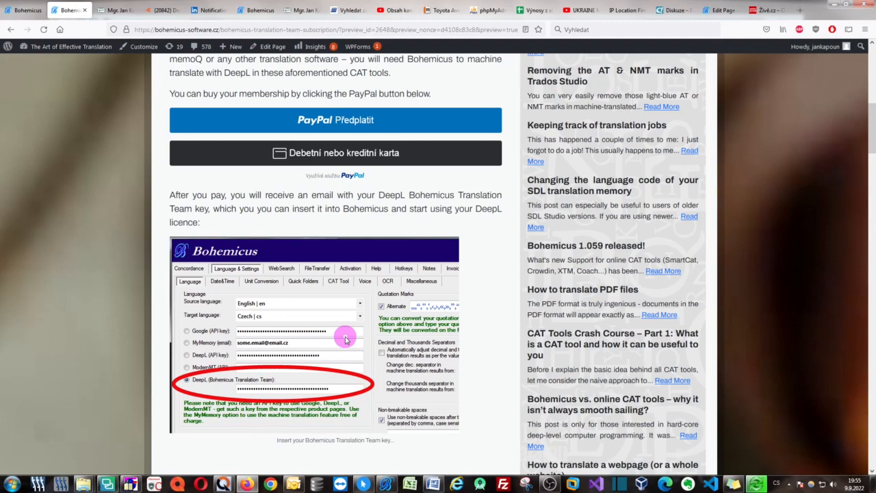
{"action": "scroll", "scroll_direction": "down", "scroll_amount": 3}
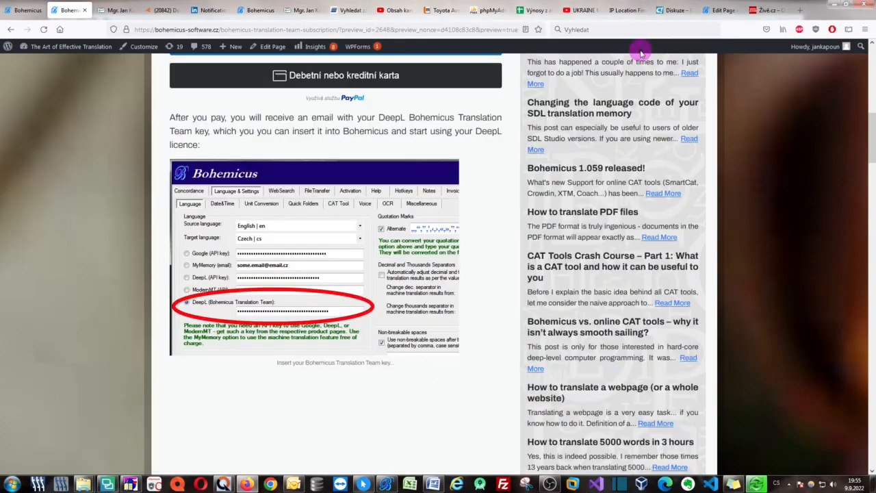
{"action": "mouse_move", "coordinate": [810, 30]}
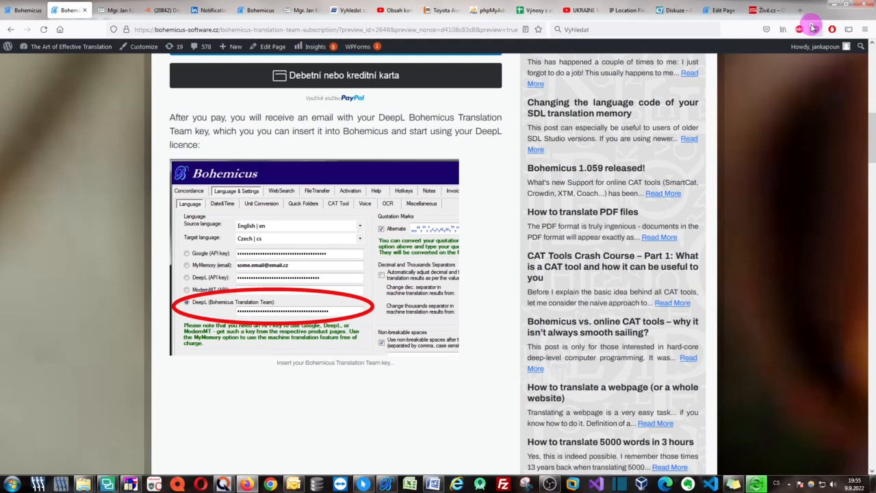
{"action": "mouse_move", "coordinate": [499, 157]}
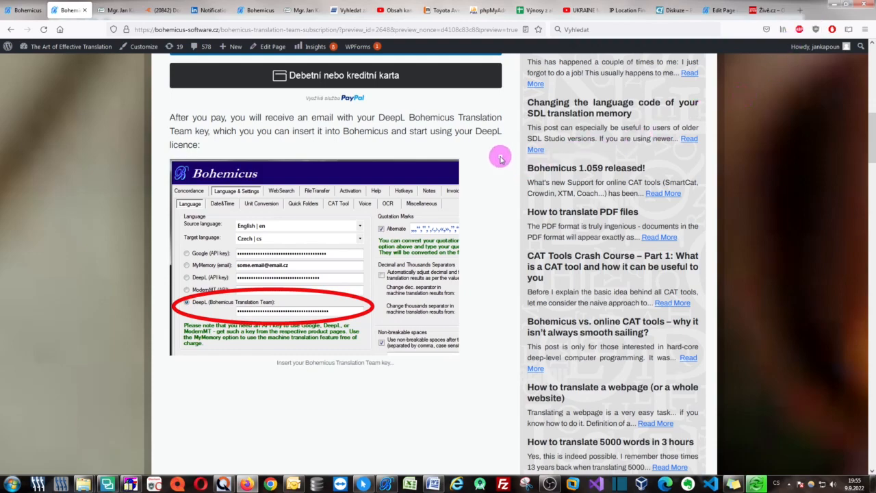